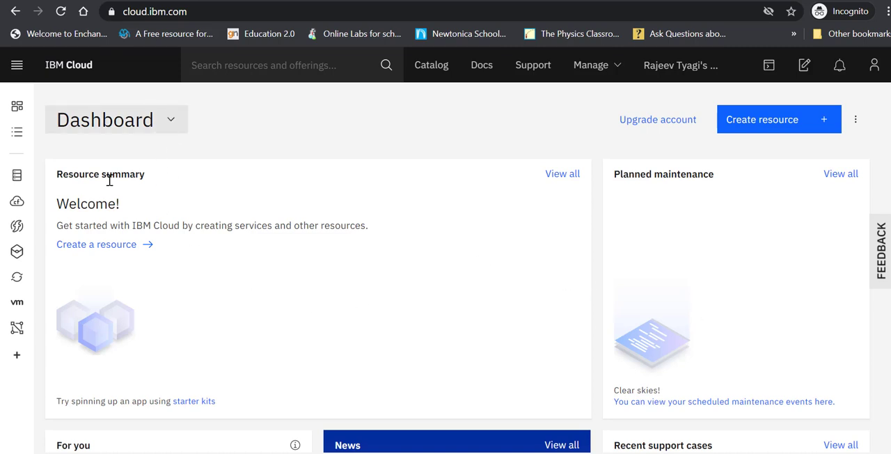
pyautogui.moveTo(17, 132)
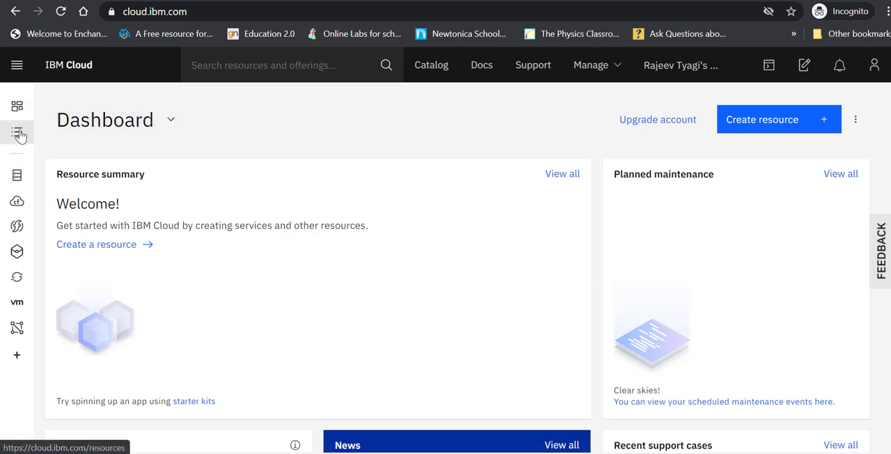
pyautogui.moveTo(328, 217)
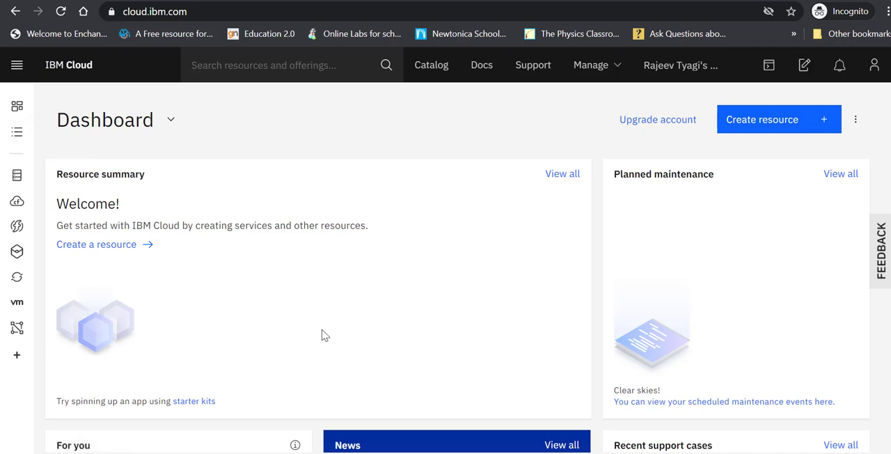
pyautogui.moveTo(289, 304)
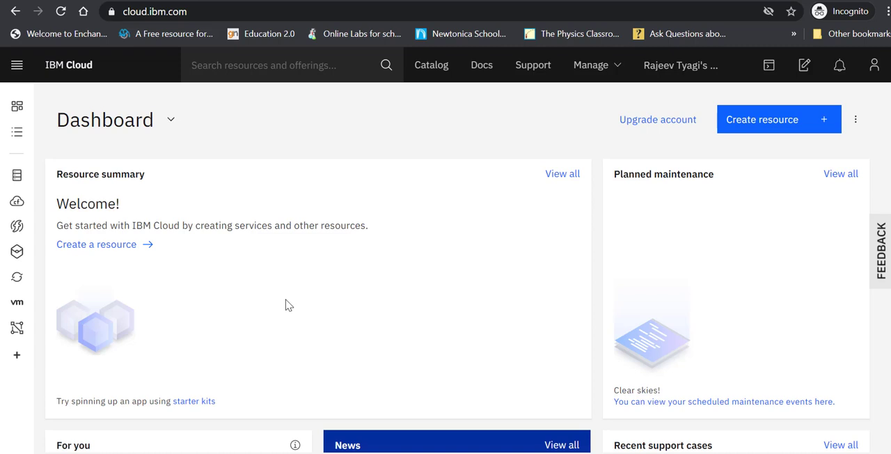
pyautogui.moveTo(303, 305)
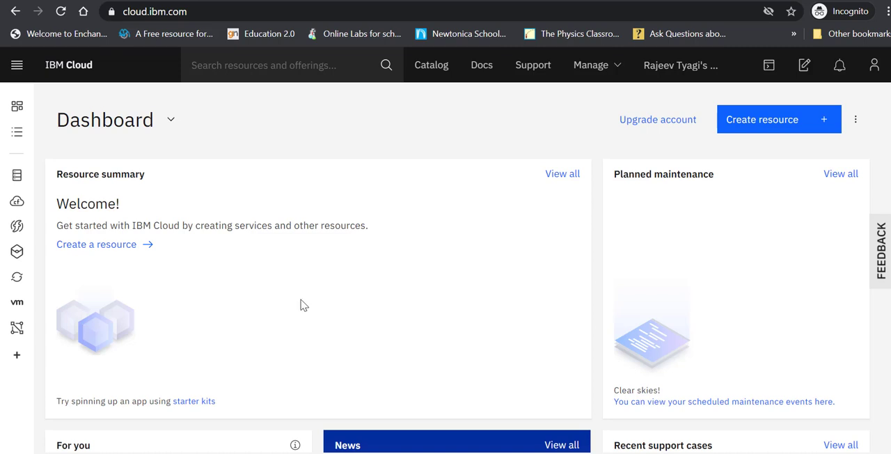
pyautogui.moveTo(96, 245)
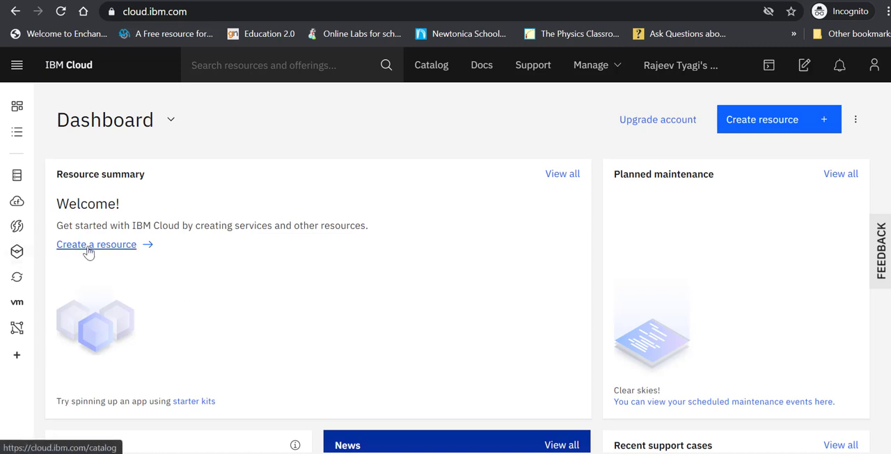
pyautogui.moveTo(752, 132)
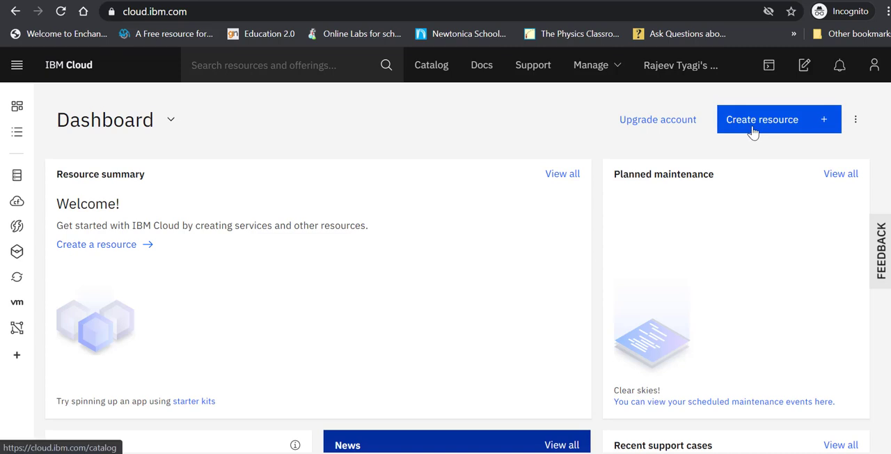
pyautogui.moveTo(691, 139)
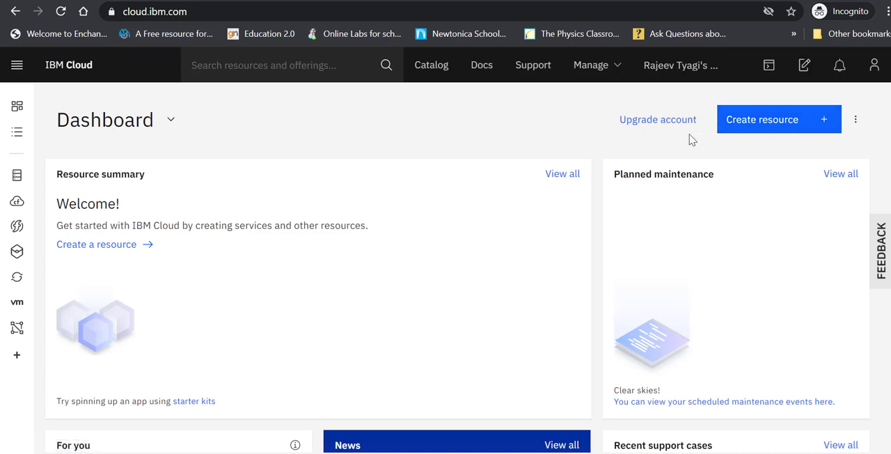
pyautogui.moveTo(437, 128)
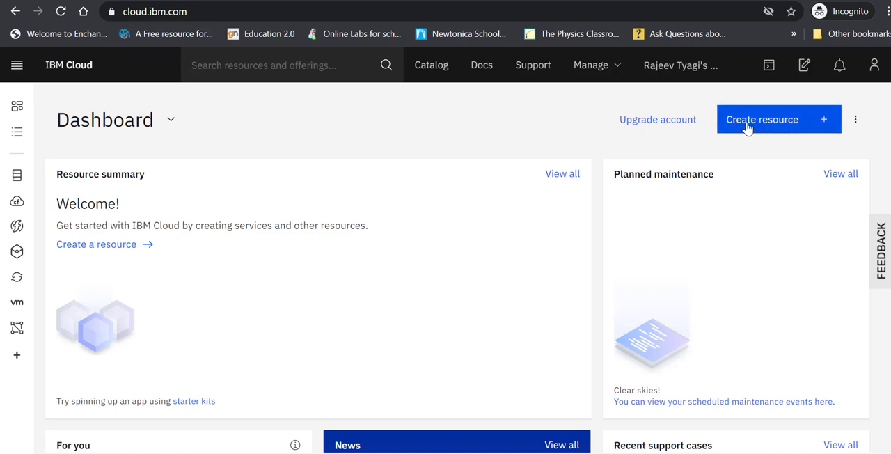
# Start a new resource from the Dashboard and browse the catalog's featured recommendations
pyautogui.click(763, 119)
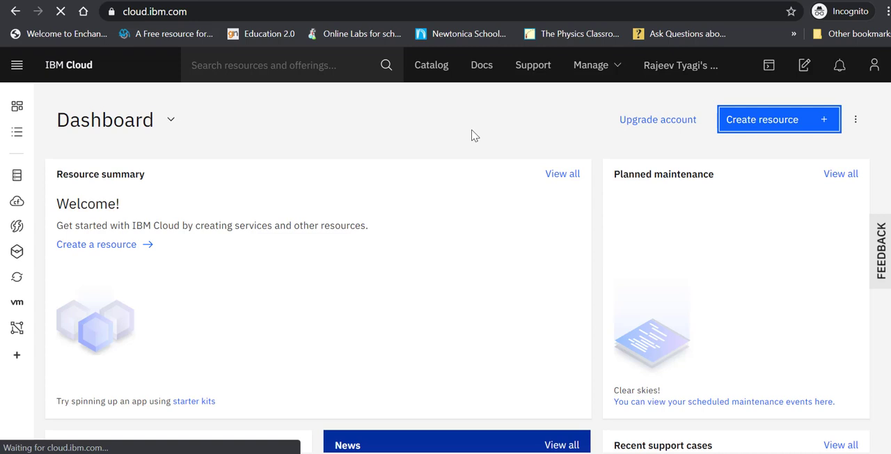
pyautogui.click(432, 64)
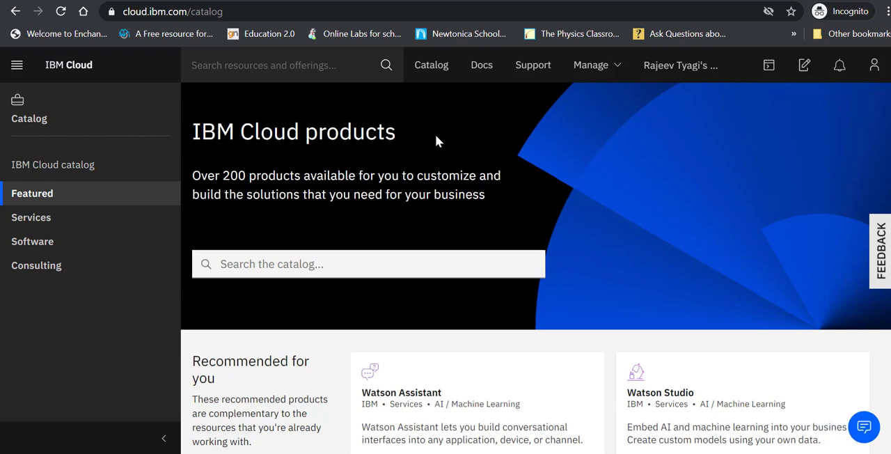
pyautogui.moveTo(432, 64)
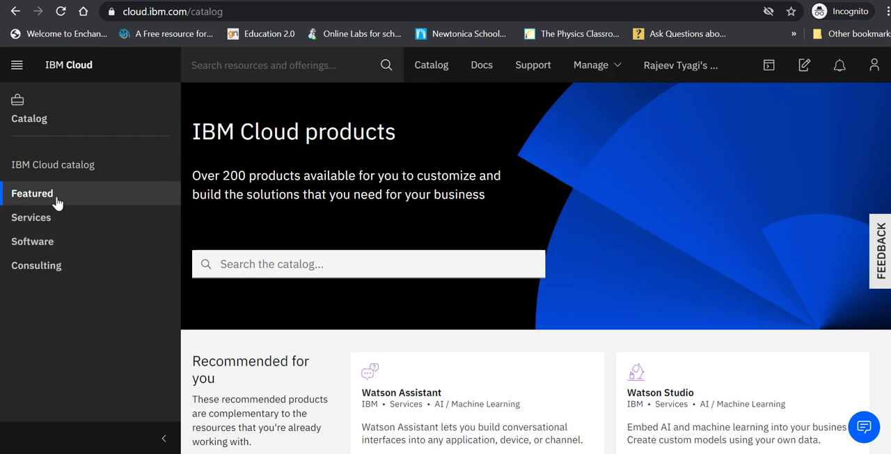
pyautogui.moveTo(597, 238)
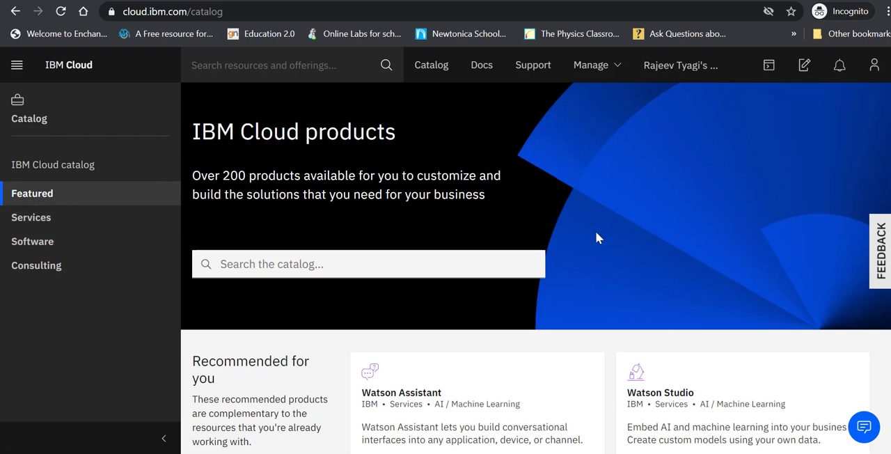
pyautogui.scroll(-3)
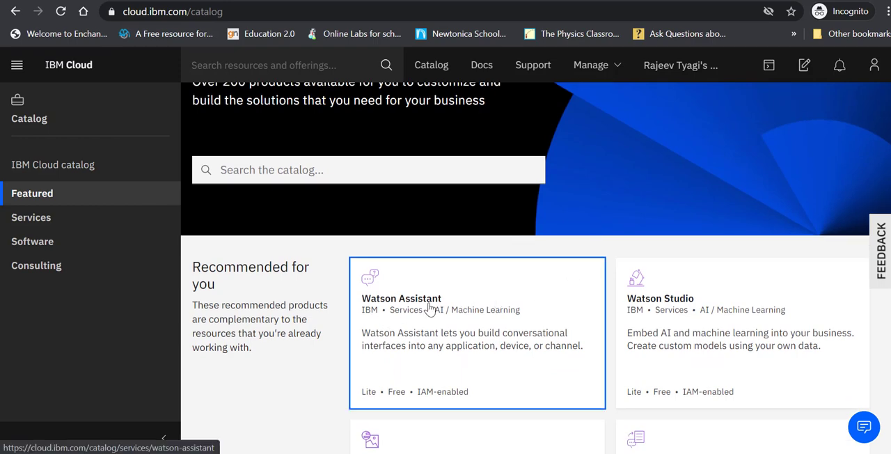
pyautogui.moveTo(532, 232)
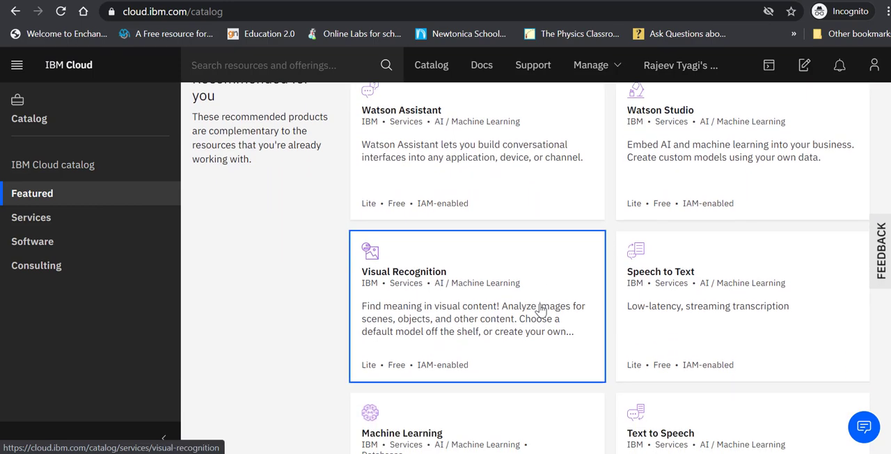
pyautogui.scroll(3)
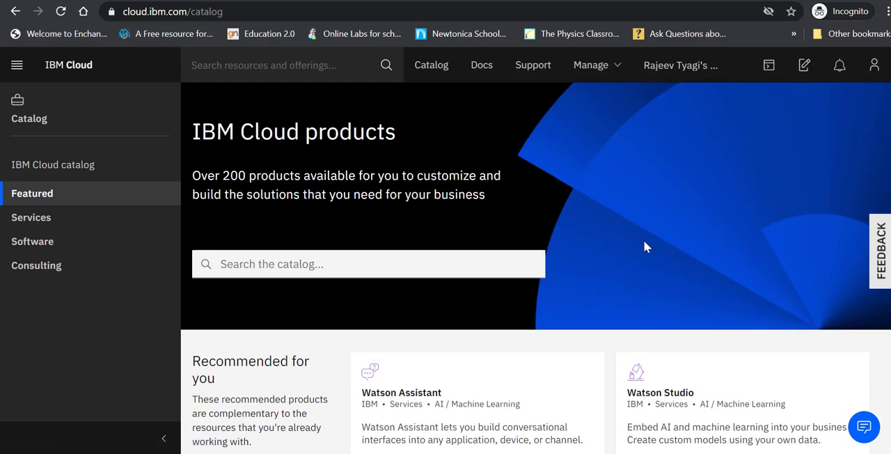
pyautogui.moveTo(31, 217)
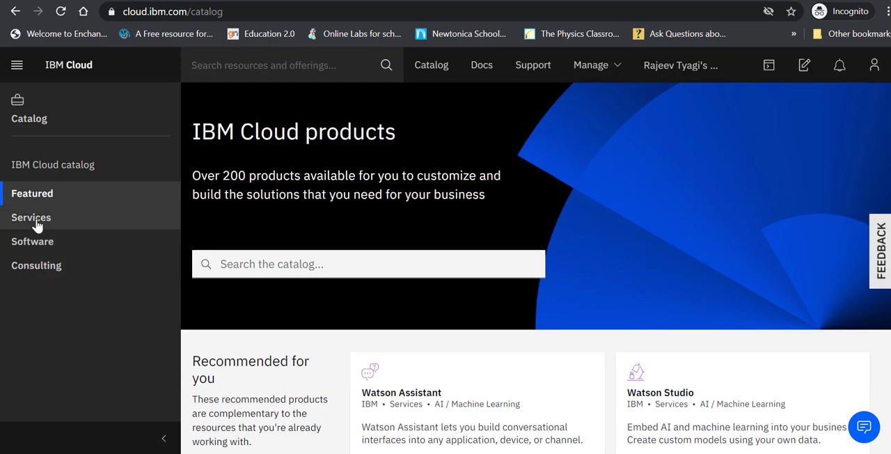
pyautogui.click(31, 217)
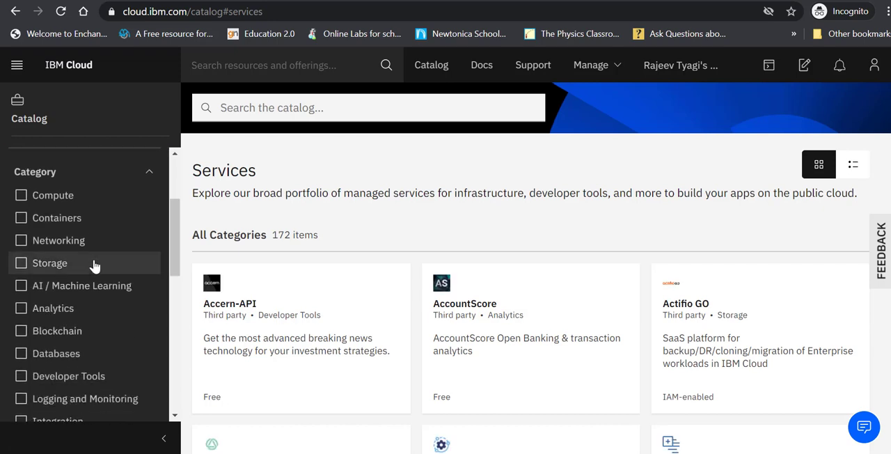
pyautogui.click(21, 285)
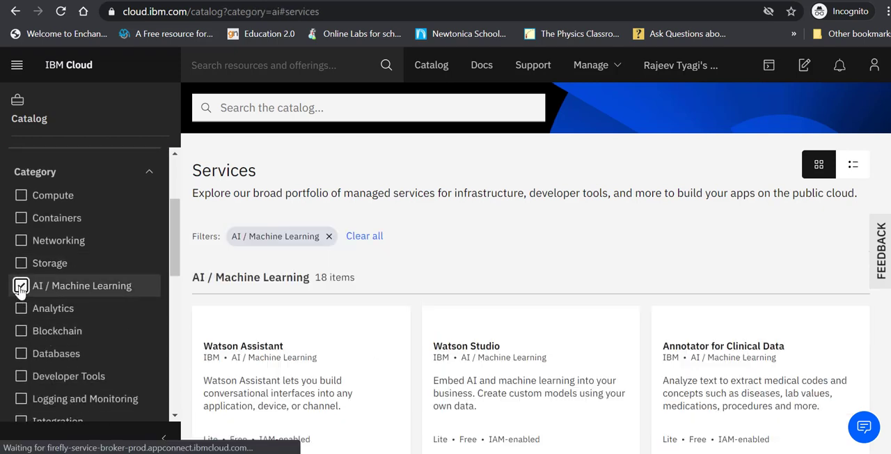
pyautogui.click(21, 285)
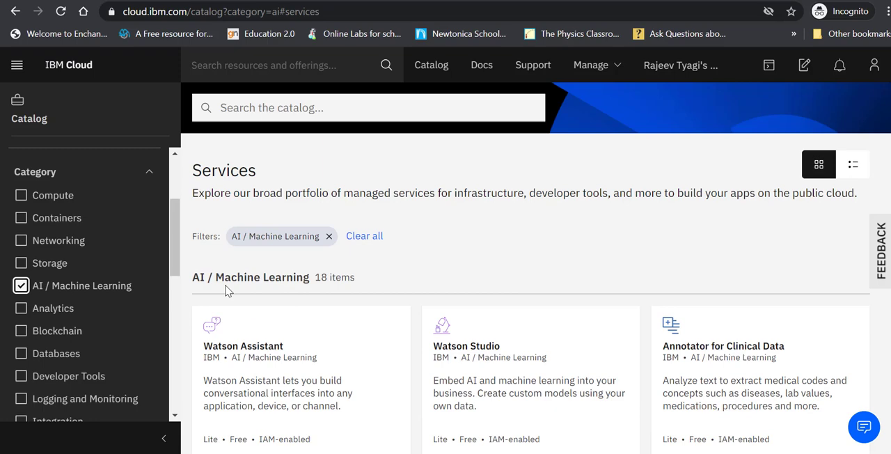
pyautogui.moveTo(445, 264)
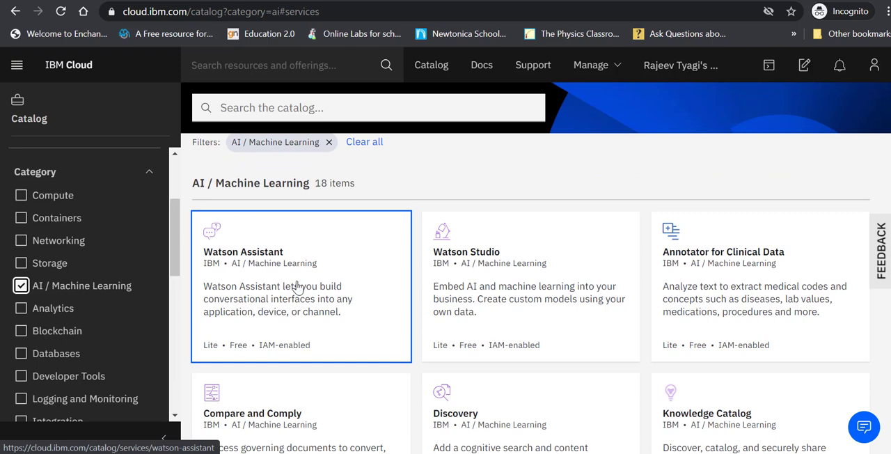
pyautogui.moveTo(501, 293)
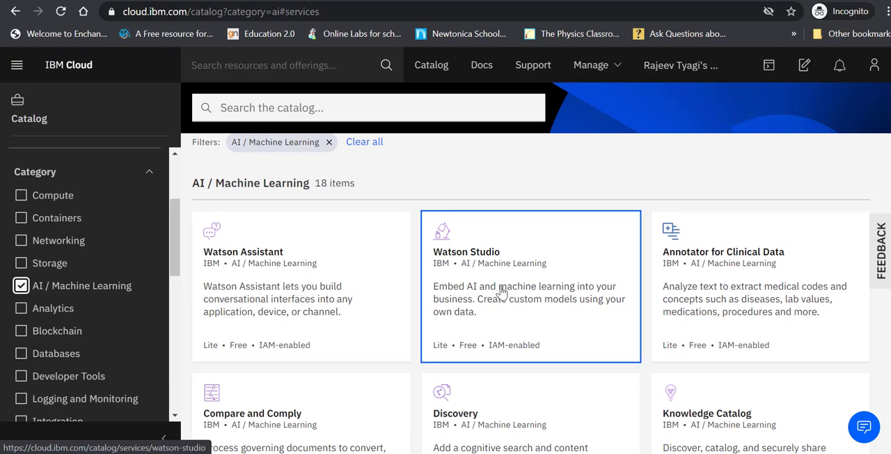
pyautogui.scroll(-3)
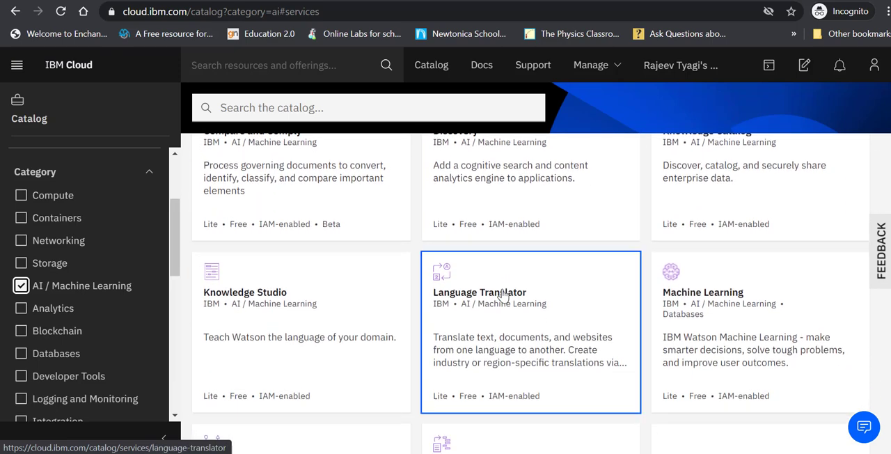
pyautogui.scroll(-3)
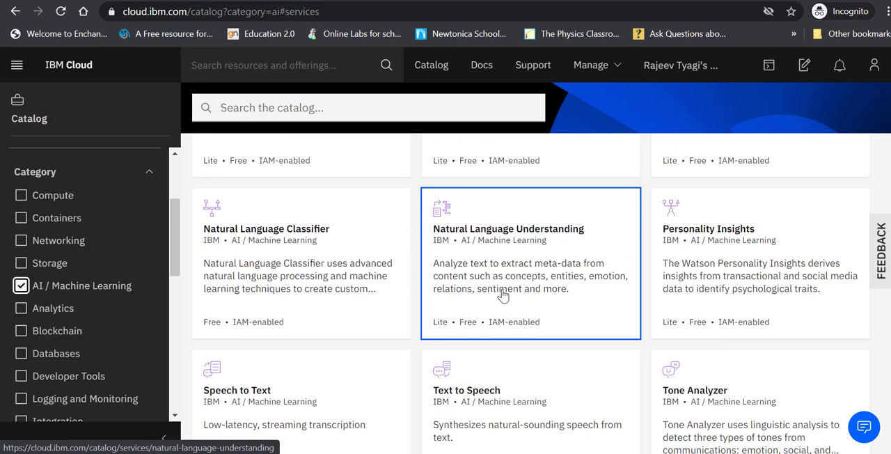
pyautogui.scroll(-3)
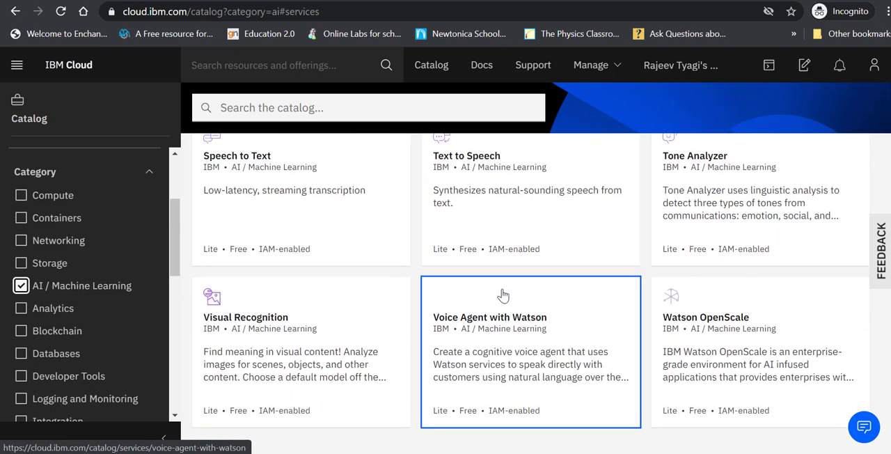
pyautogui.scroll(-3)
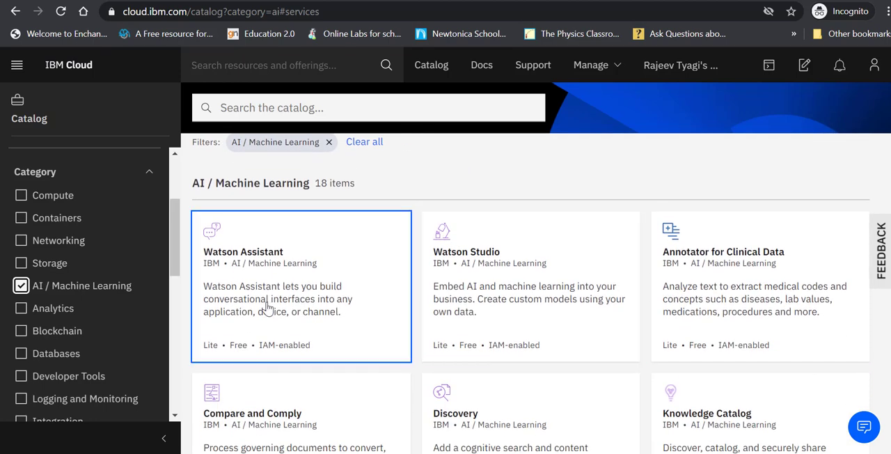
pyautogui.moveTo(259, 286)
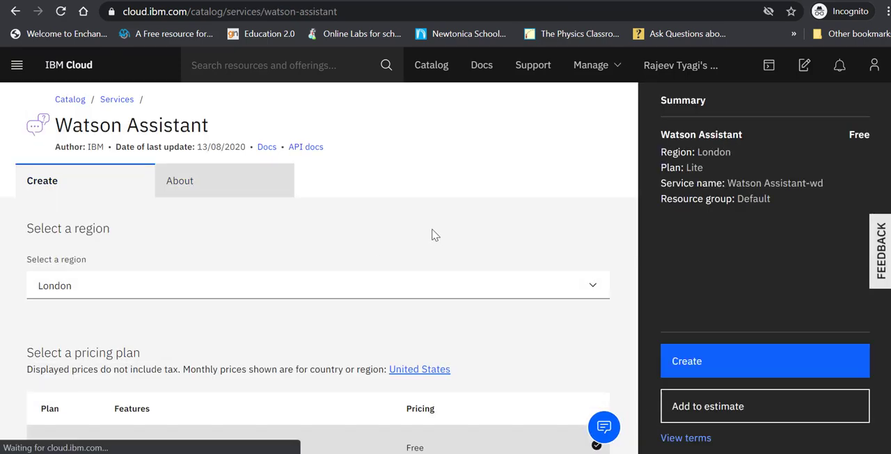
pyautogui.moveTo(231, 263)
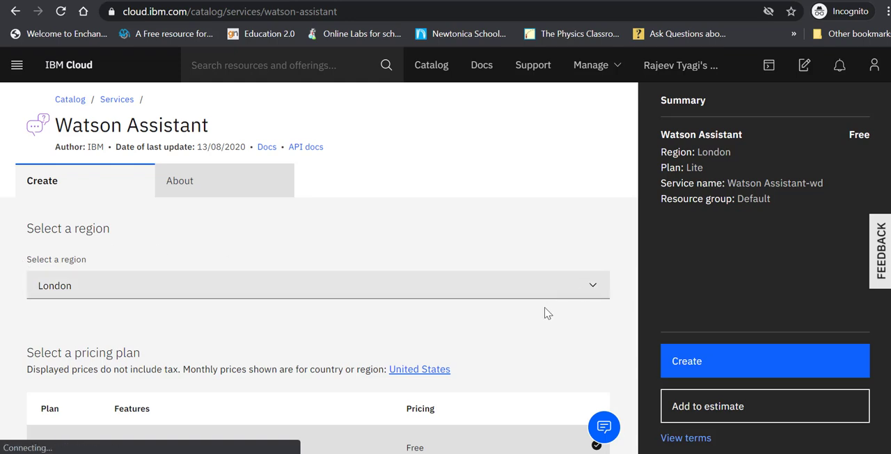
# Choose the Watson Assistant entry and review its London region and pricing plans with Lite selected
pyautogui.scroll(-3)
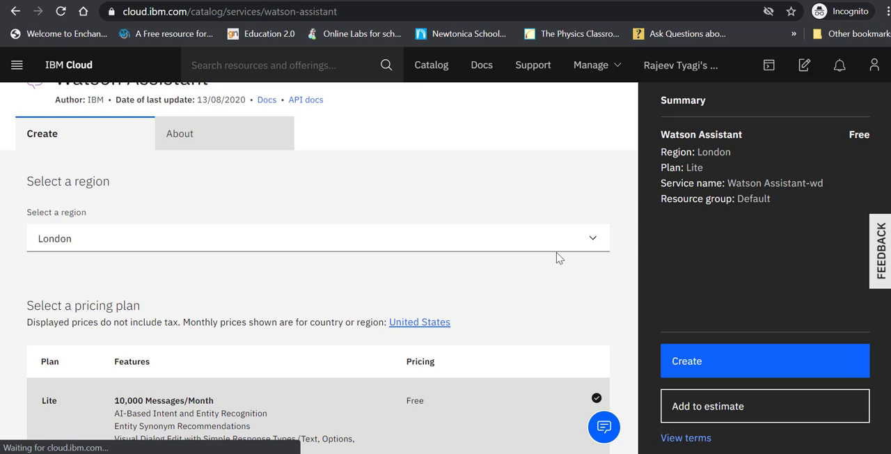
pyautogui.click(593, 238)
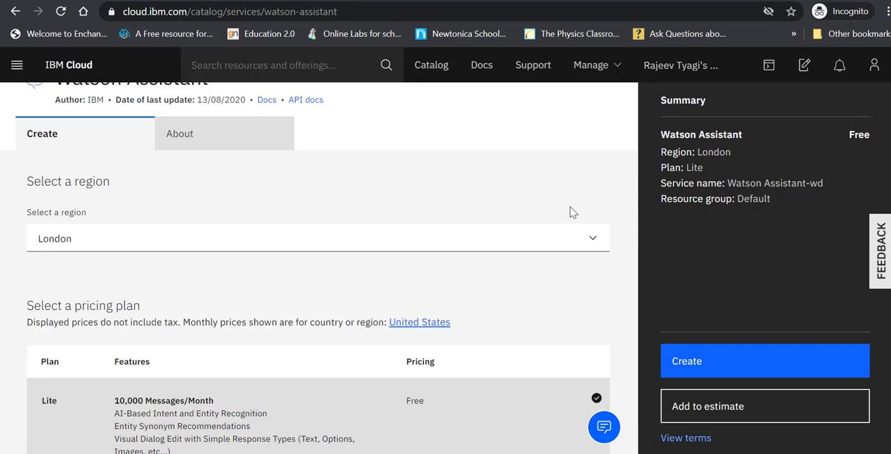
pyautogui.scroll(-3)
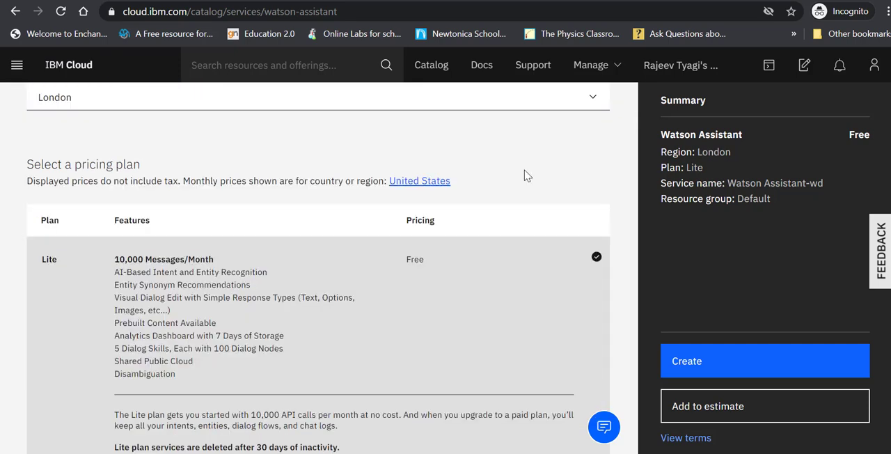
pyautogui.scroll(-3)
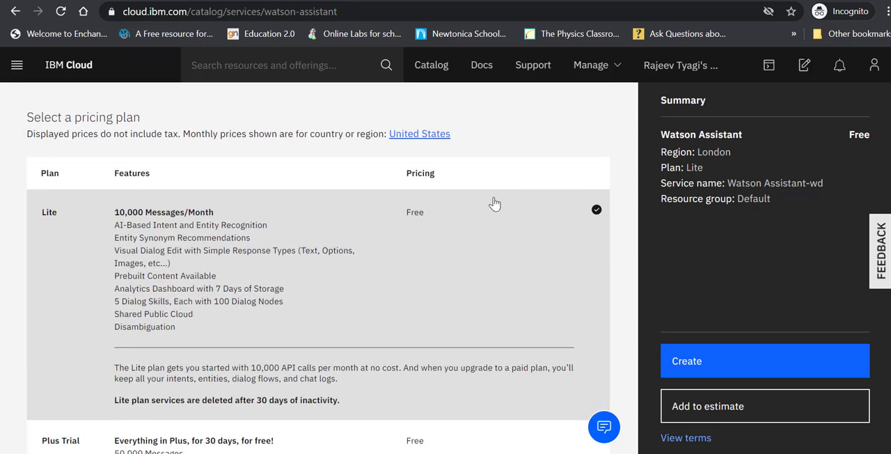
pyautogui.moveTo(81, 230)
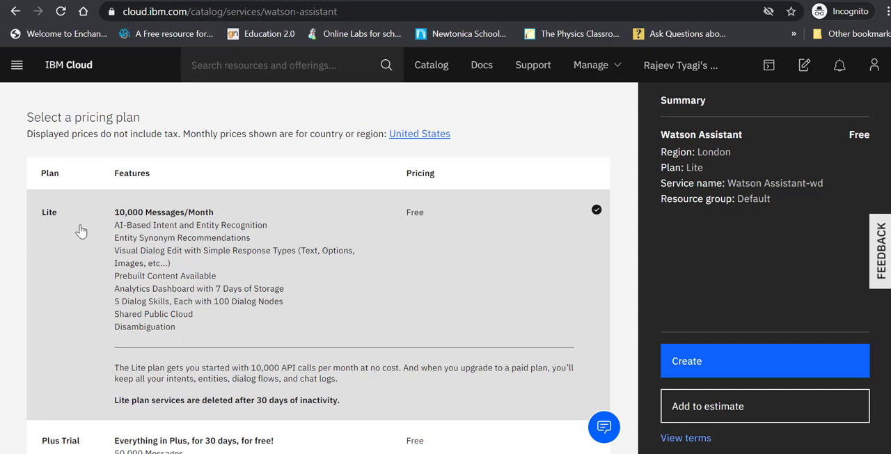
pyautogui.moveTo(167, 254)
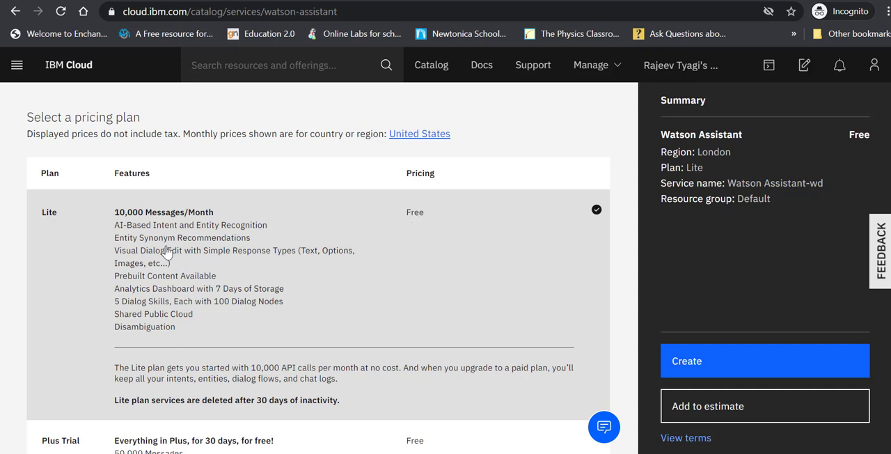
pyautogui.moveTo(188, 265)
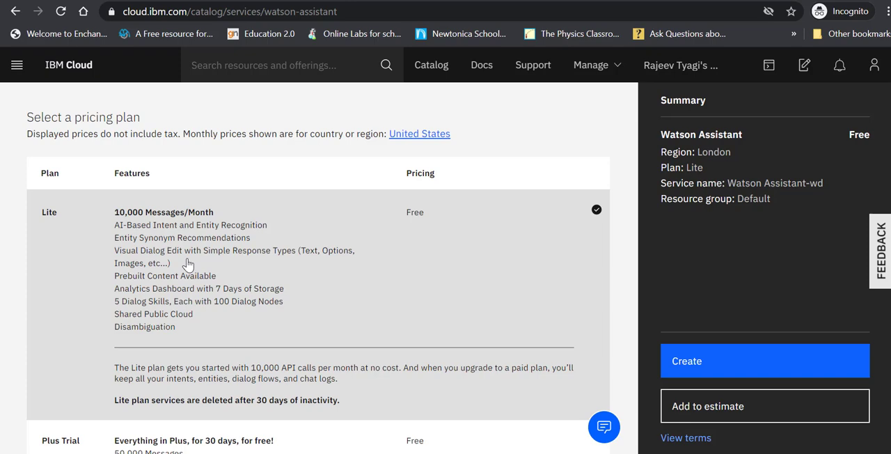
pyautogui.scroll(-3)
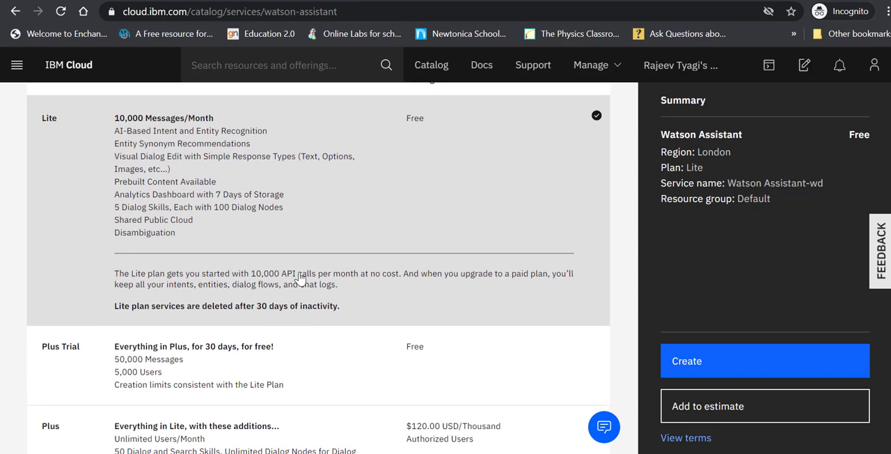
pyautogui.scroll(-3)
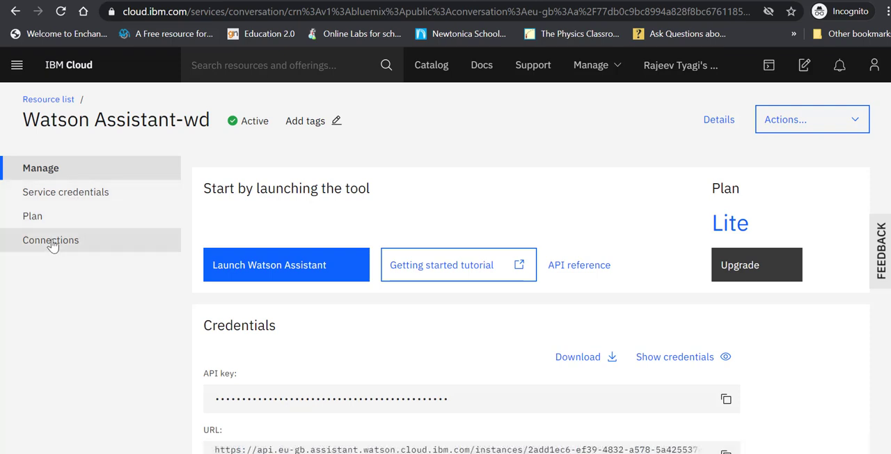
pyautogui.moveTo(100, 279)
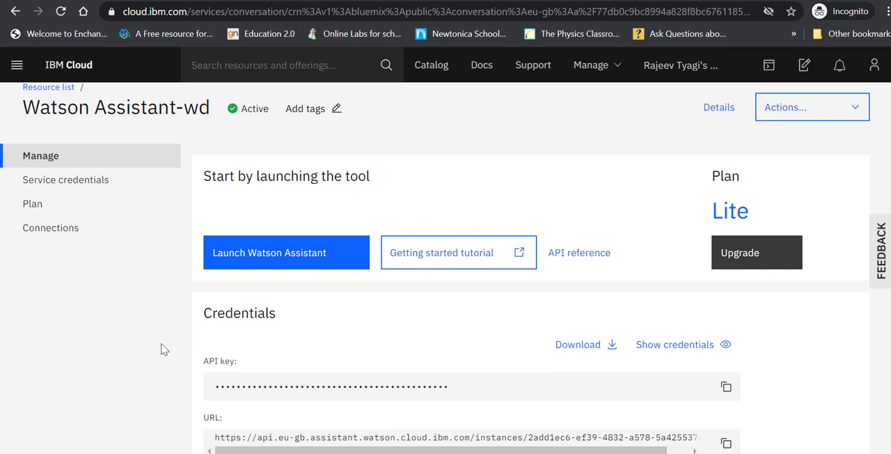
pyautogui.moveTo(164, 321)
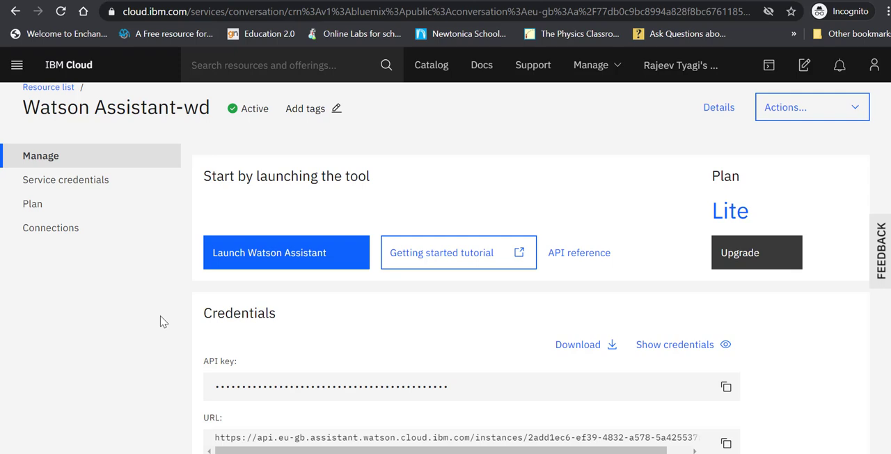
pyautogui.moveTo(178, 370)
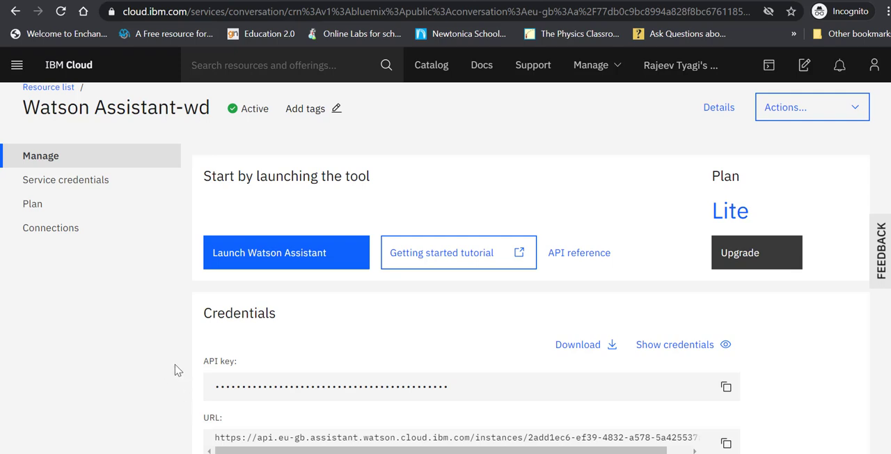
pyautogui.moveTo(272, 292)
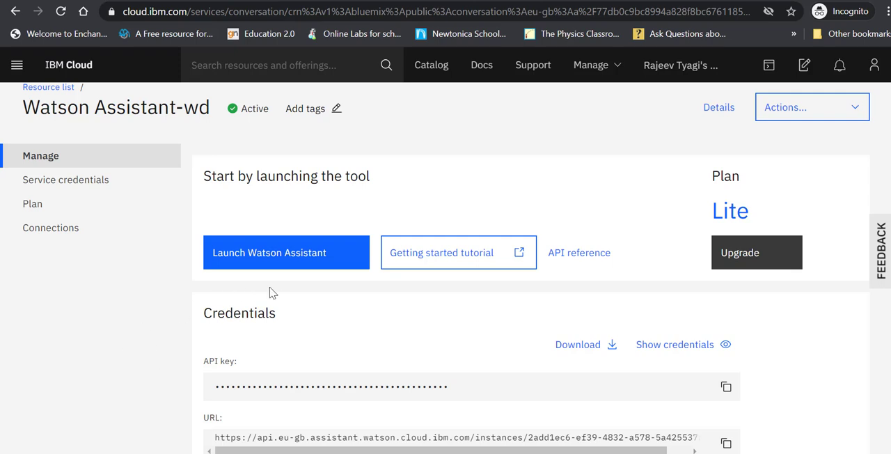
pyautogui.moveTo(308, 289)
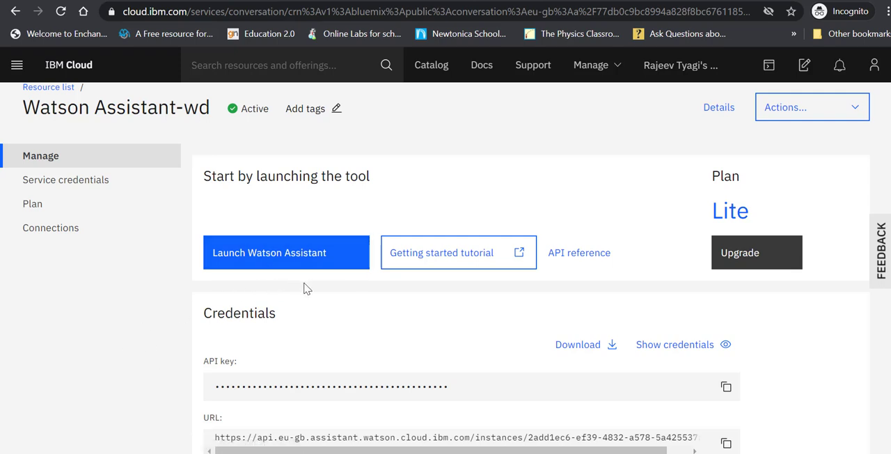
pyautogui.moveTo(153, 248)
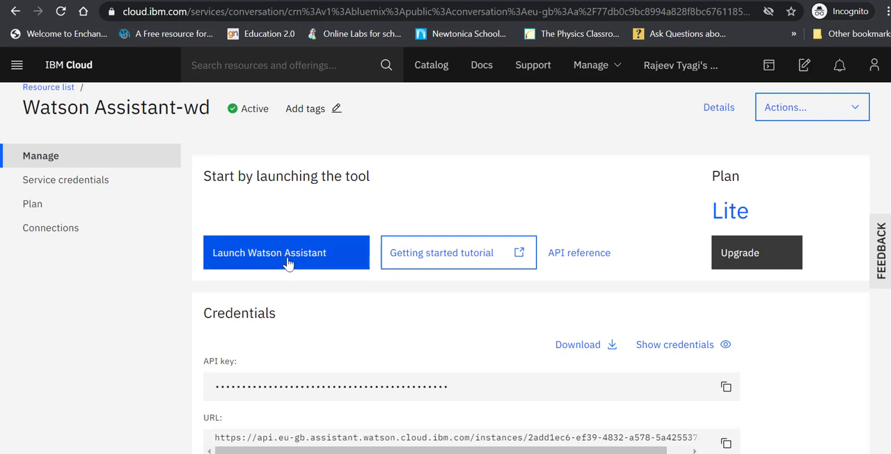
# Launch the Watson Assistant tool from the Watson Assistant-wd service's Manage page
pyautogui.click(286, 252)
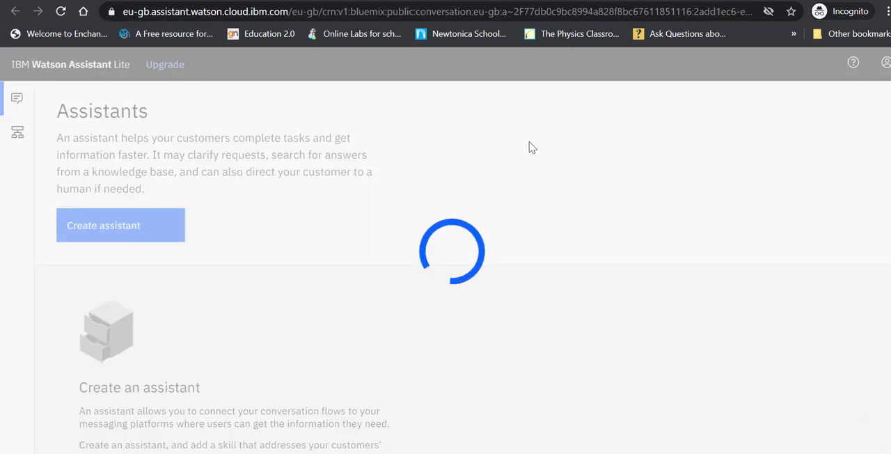